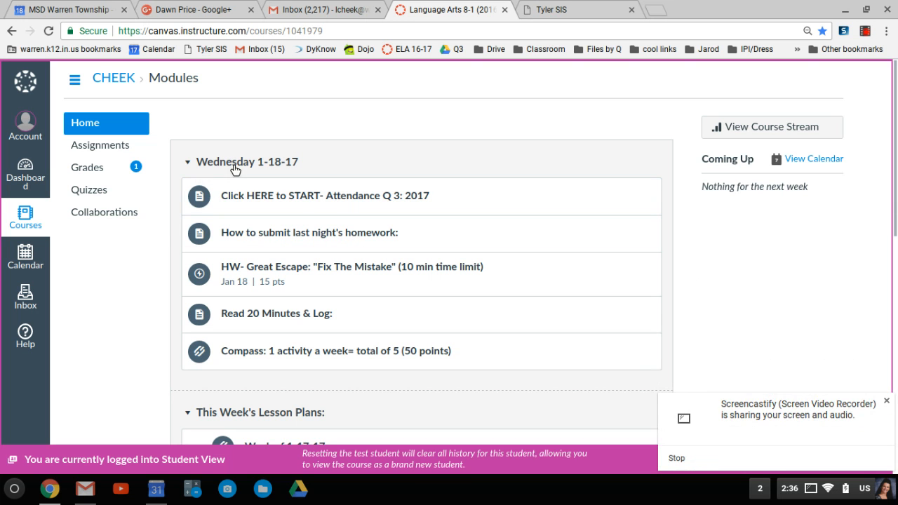
mouse_move(252, 191)
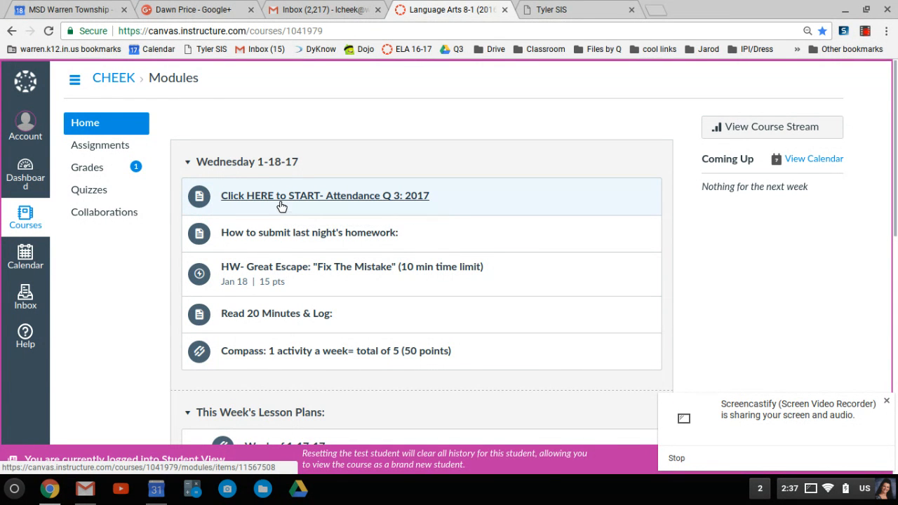
- Open 'Click HERE to START- Attendance Q 3: 2017' under the Wednesday 1-18-17 module
click(324, 196)
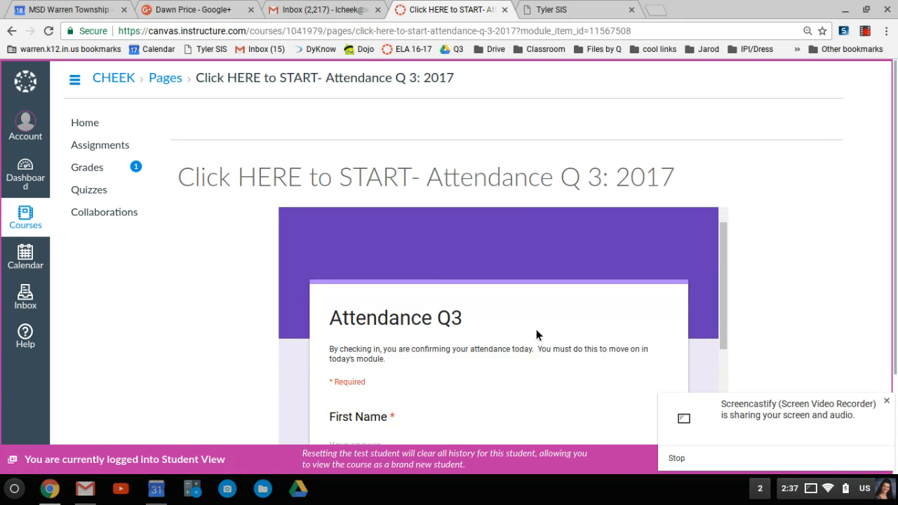
scroll(down, 3)
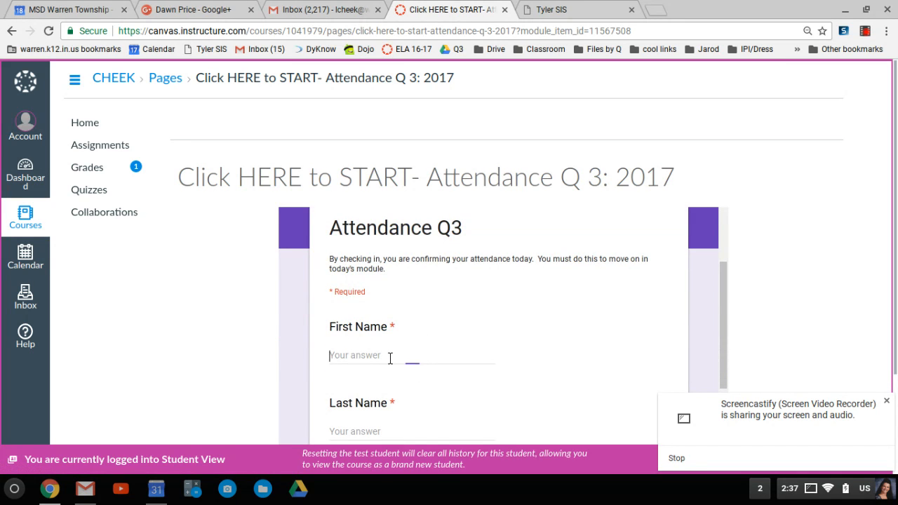
text(L)
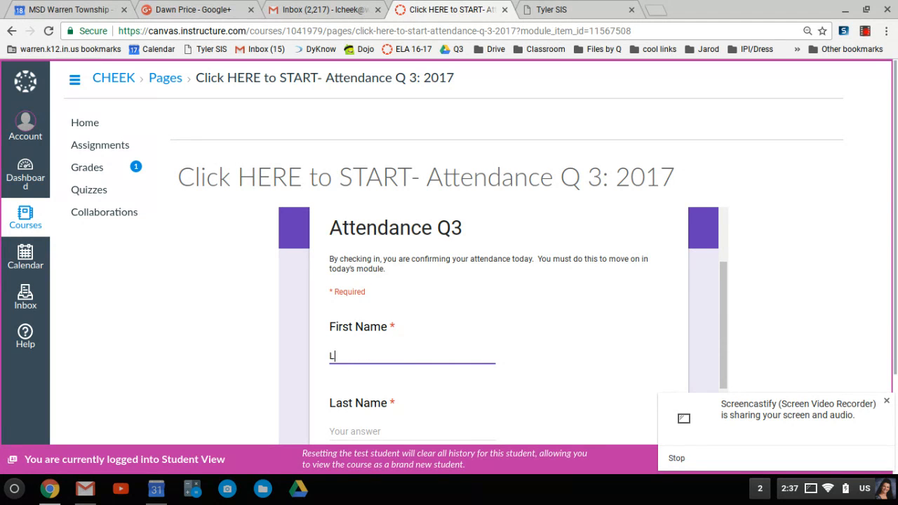
text(aurie)
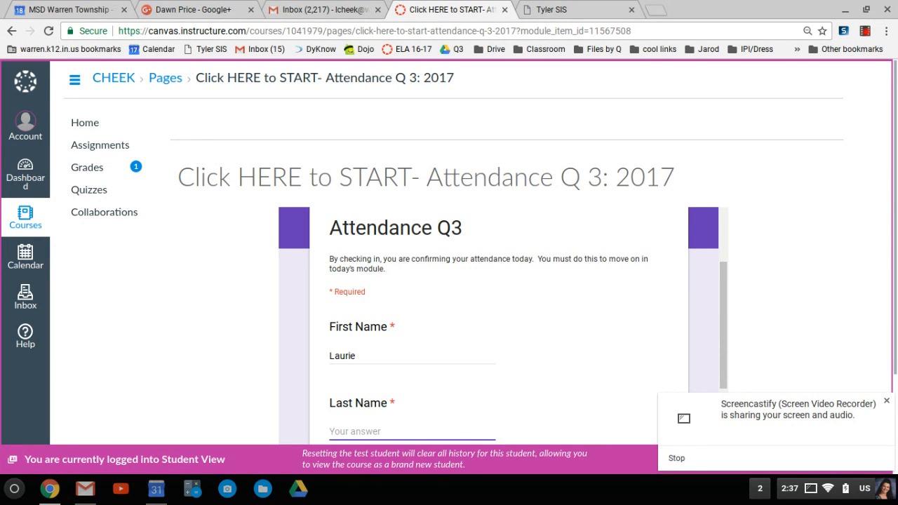
text(Cheek)
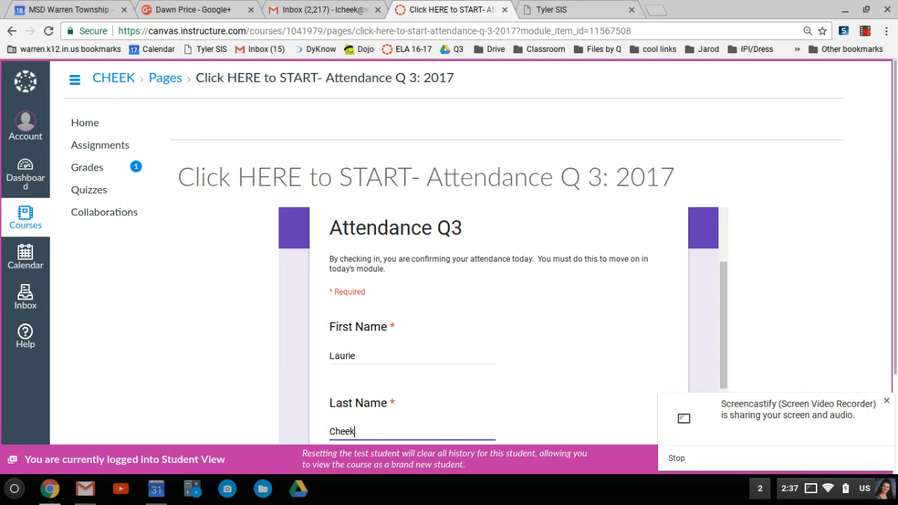
scroll(down, 3)
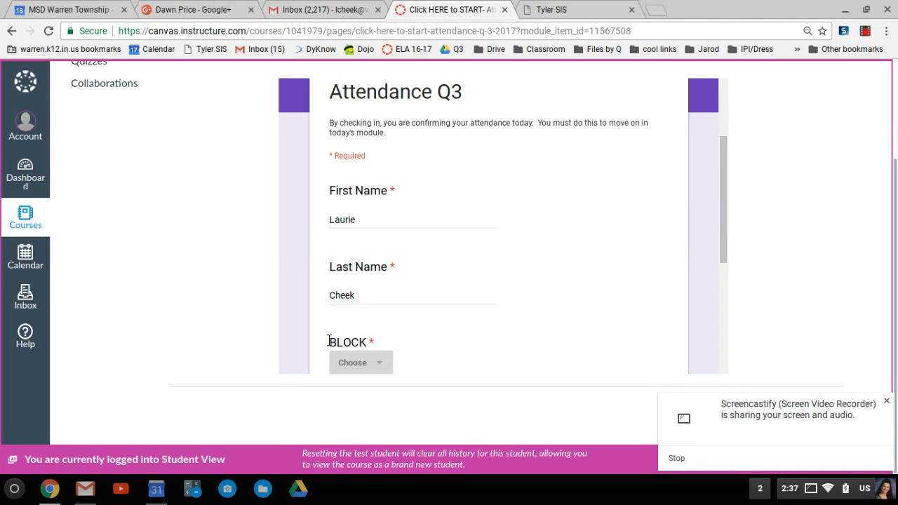
click(360, 363)
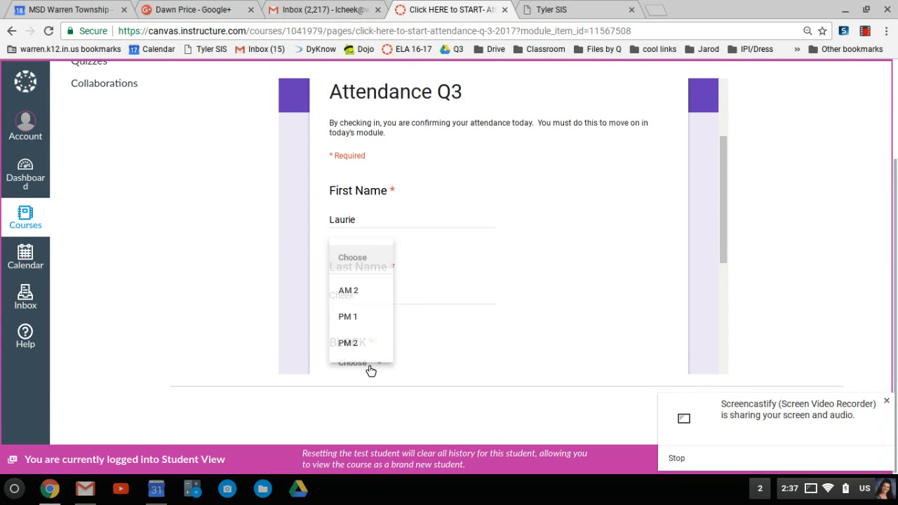
click(347, 316)
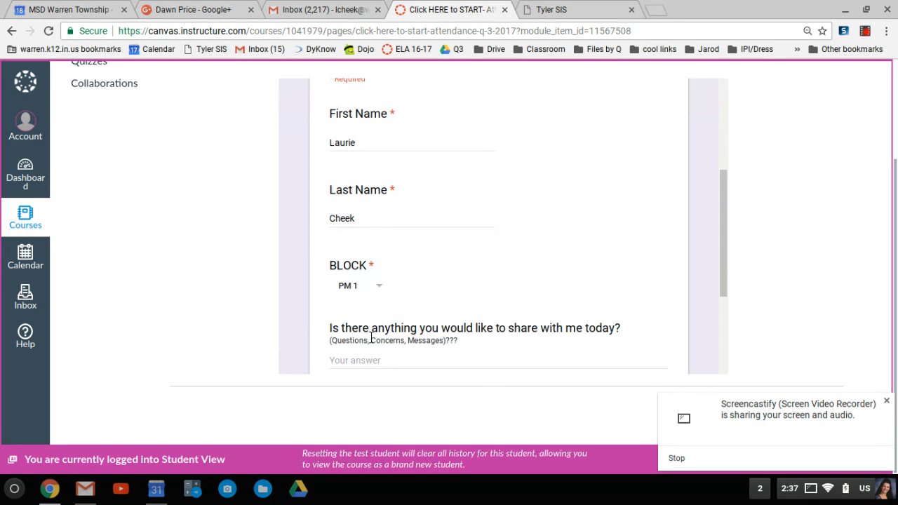
- Submit the attendance response, dismiss the recorder notice, and go to the next module item
click(496, 320)
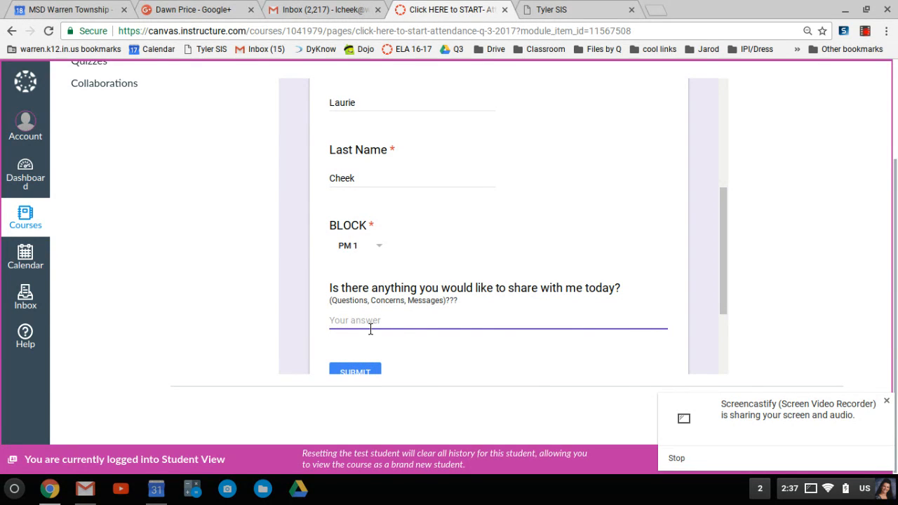
scroll(down, 3)
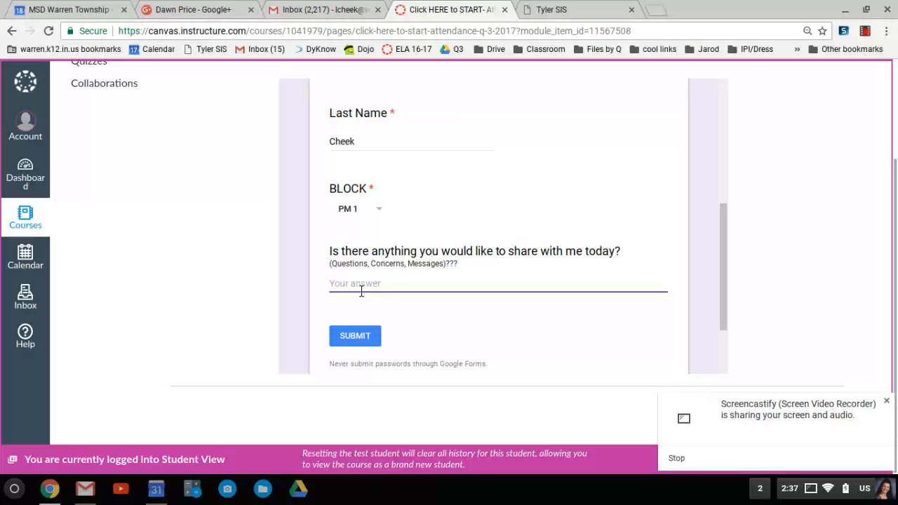
click(355, 335)
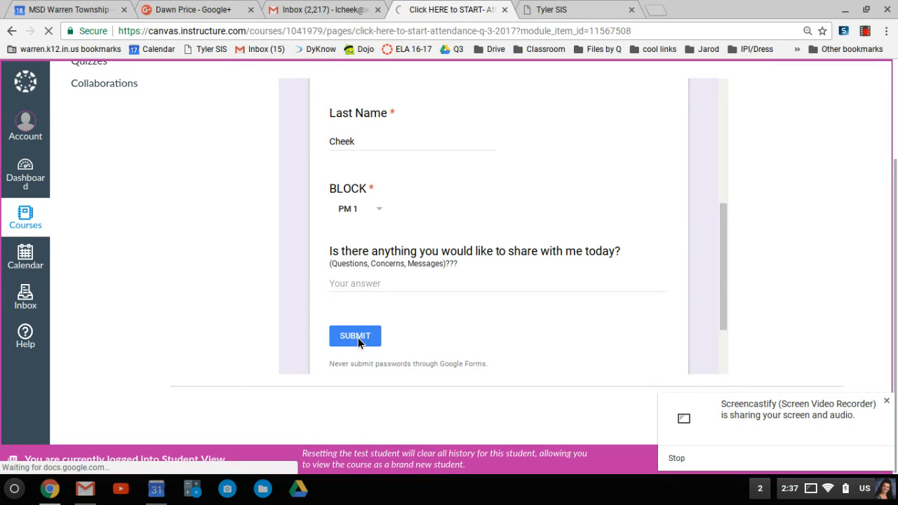
click(354, 335)
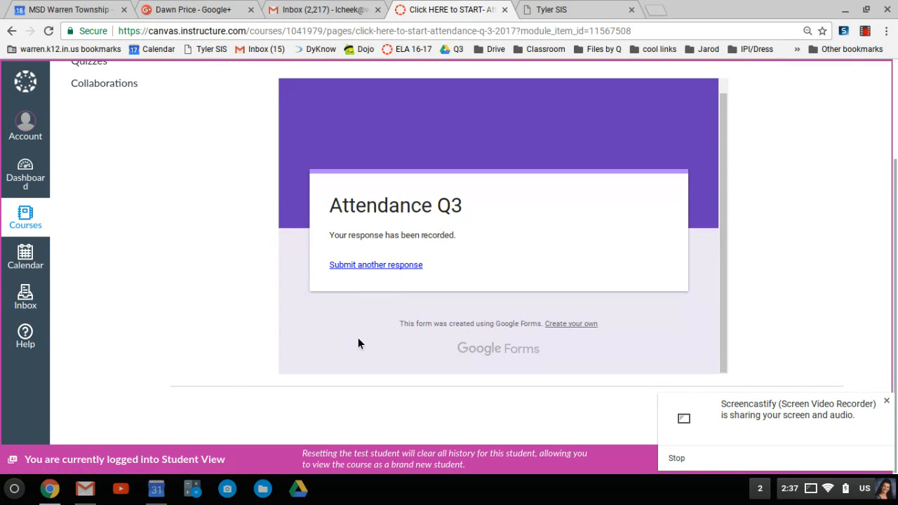
mouse_move(867, 411)
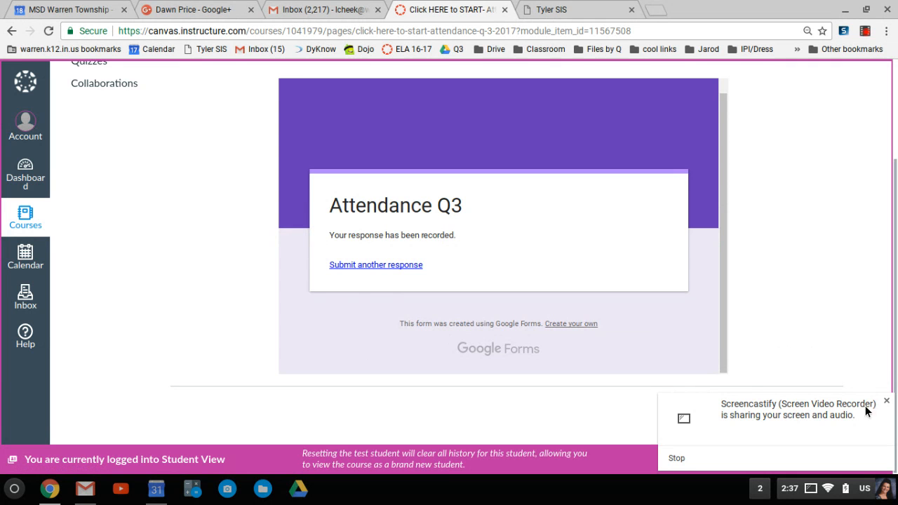
click(887, 401)
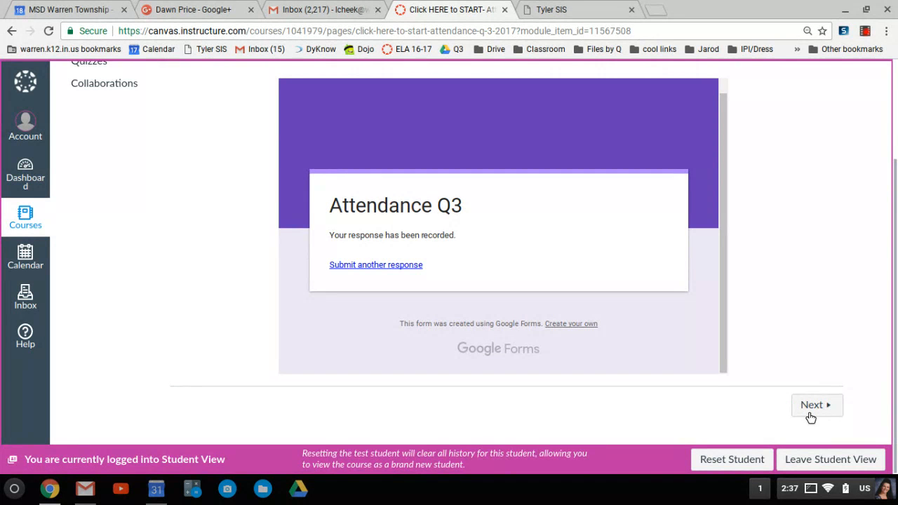
click(816, 405)
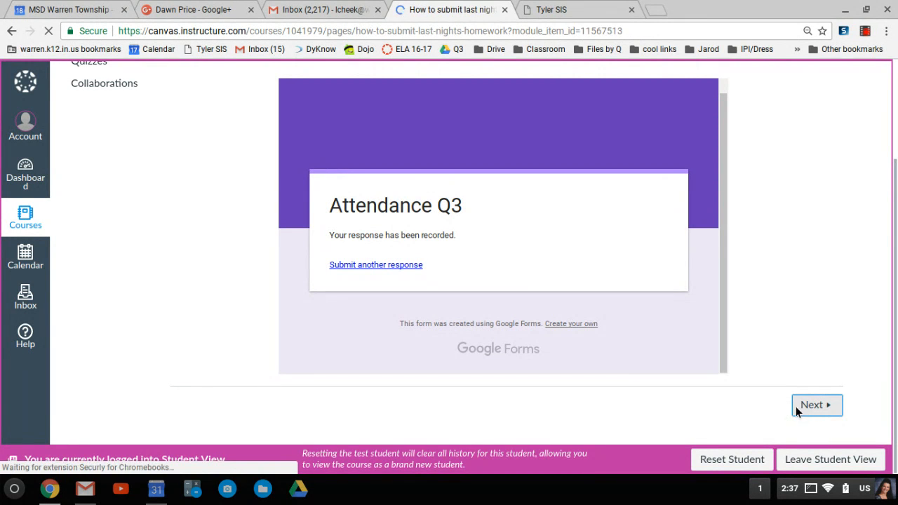
- Read through 'How to submit last night's homework' and advance to the HW- Great Escape quiz
click(812, 405)
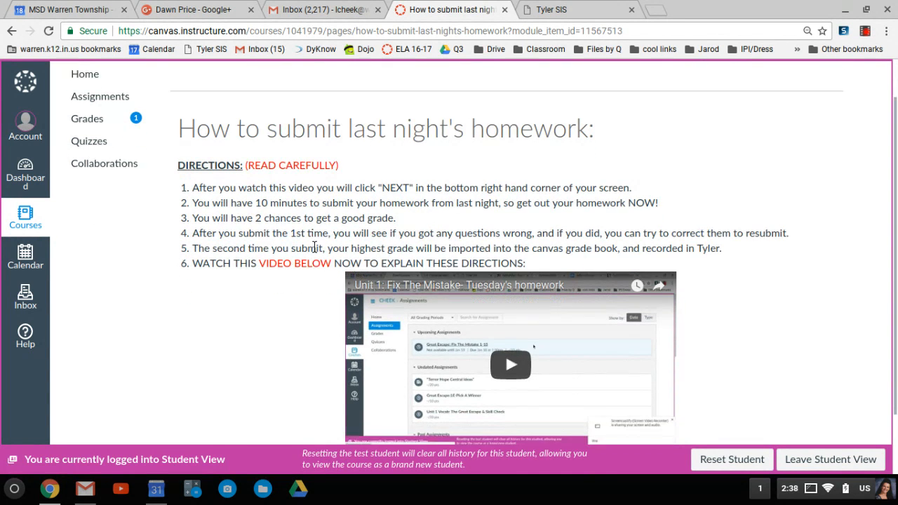
scroll(down, 3)
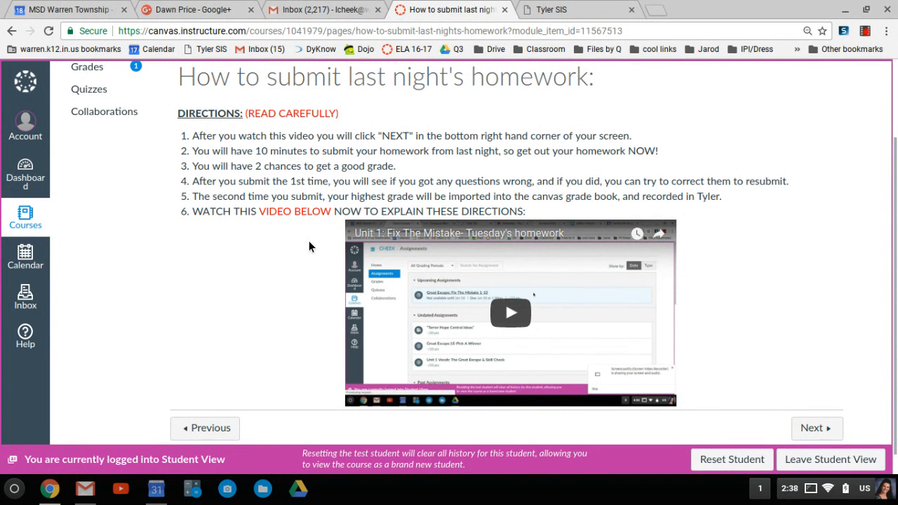
scroll(down, 3)
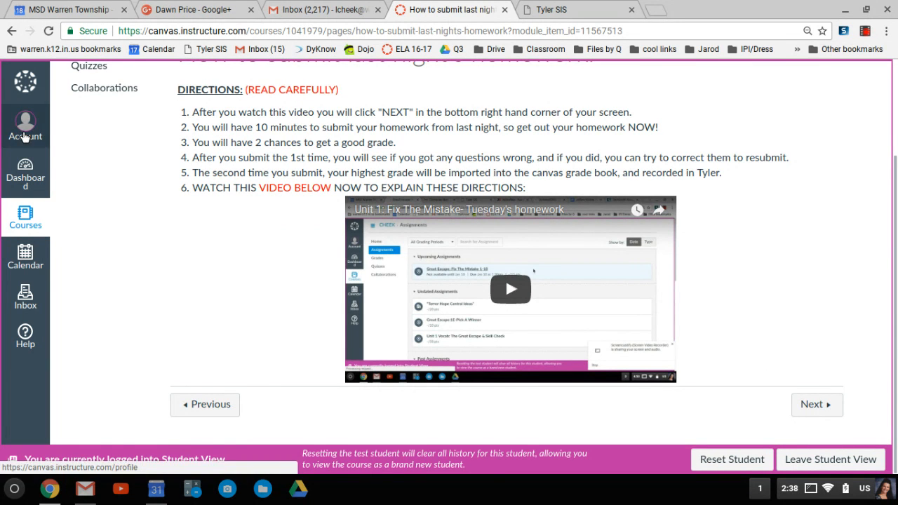
click(816, 404)
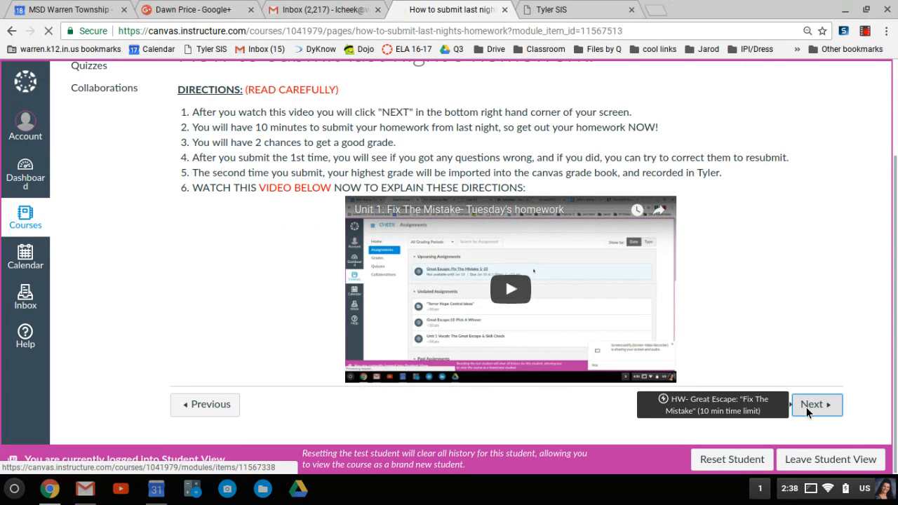
click(817, 404)
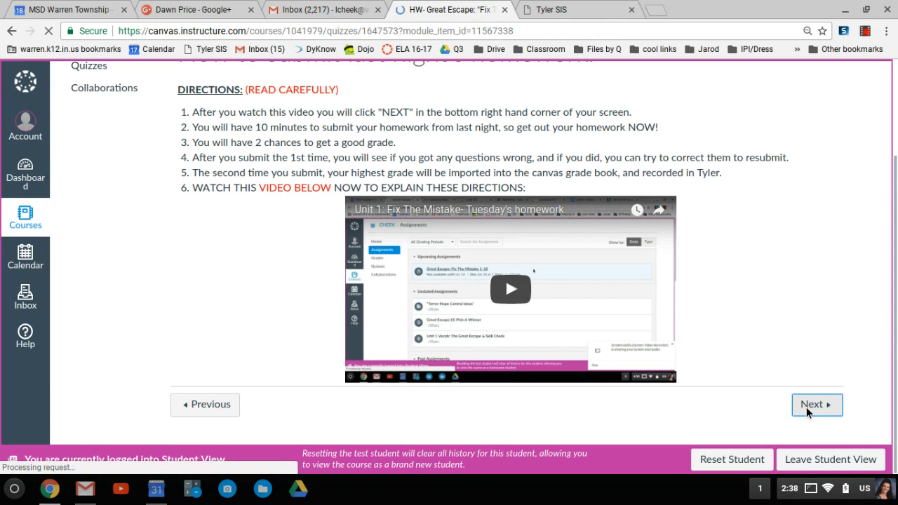
- Choose 'Take the Quiz Again' on Fix The Mistake, previously scored 1 out of 15
click(816, 404)
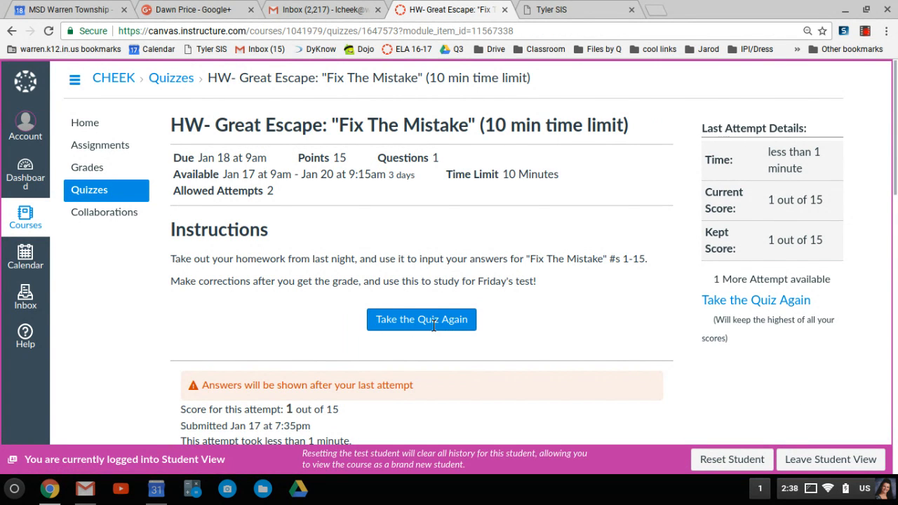
click(421, 320)
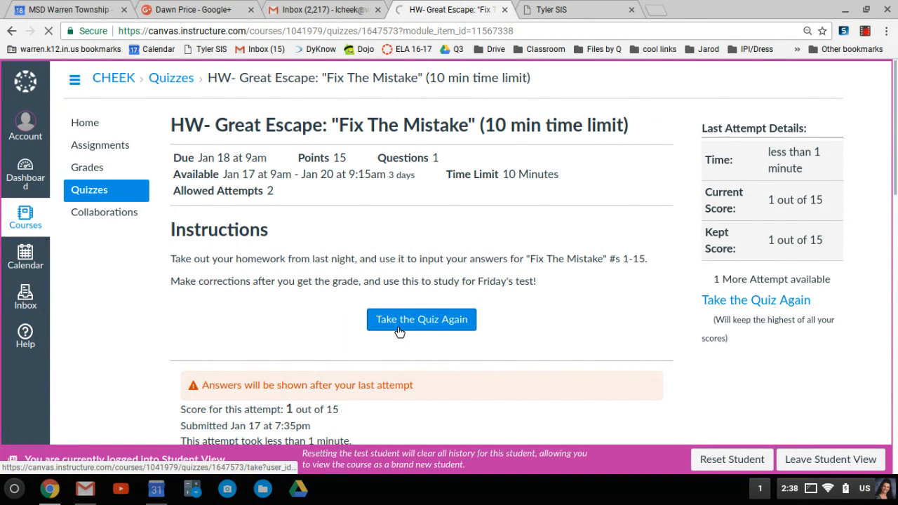
click(421, 320)
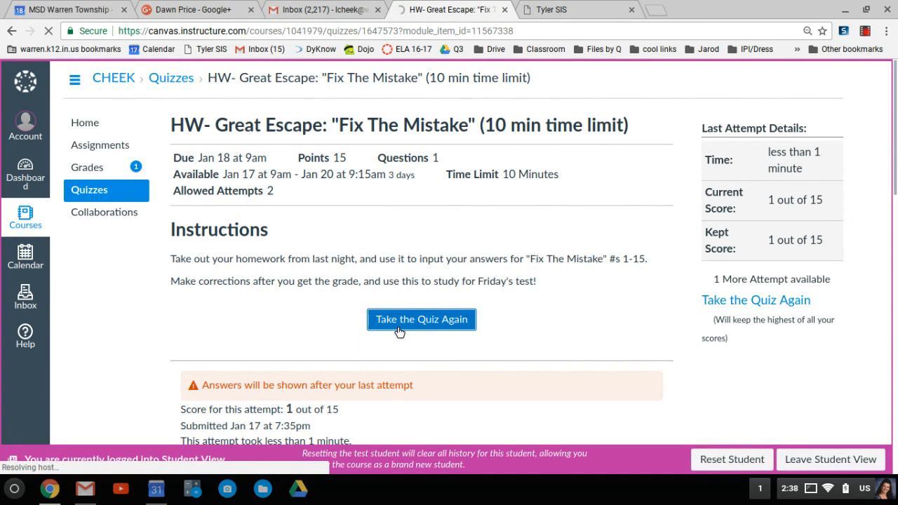
click(421, 320)
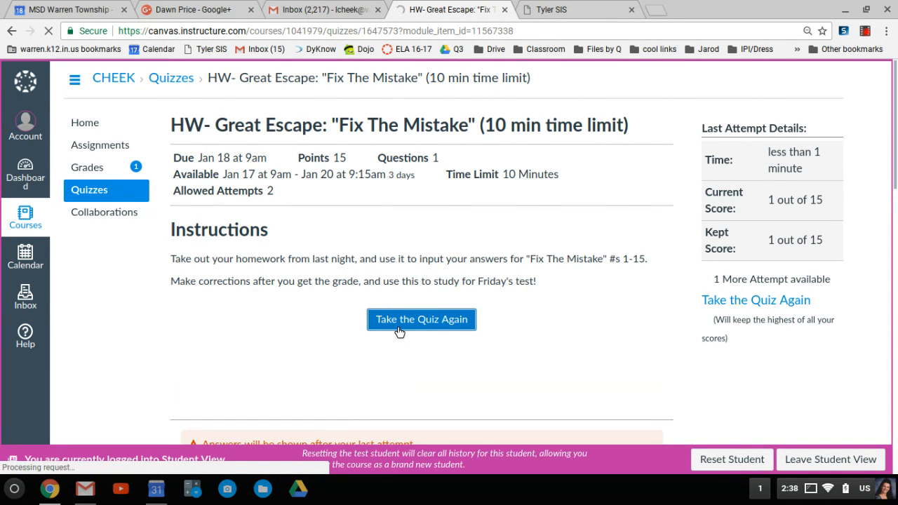
- Answer quiz items 1–4 with rubble, panorama, blase and anarchy
click(421, 319)
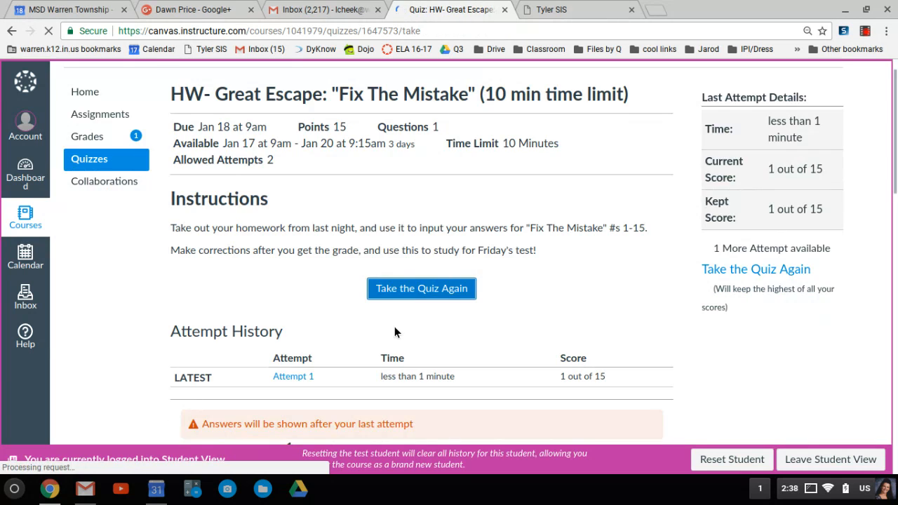
click(421, 288)
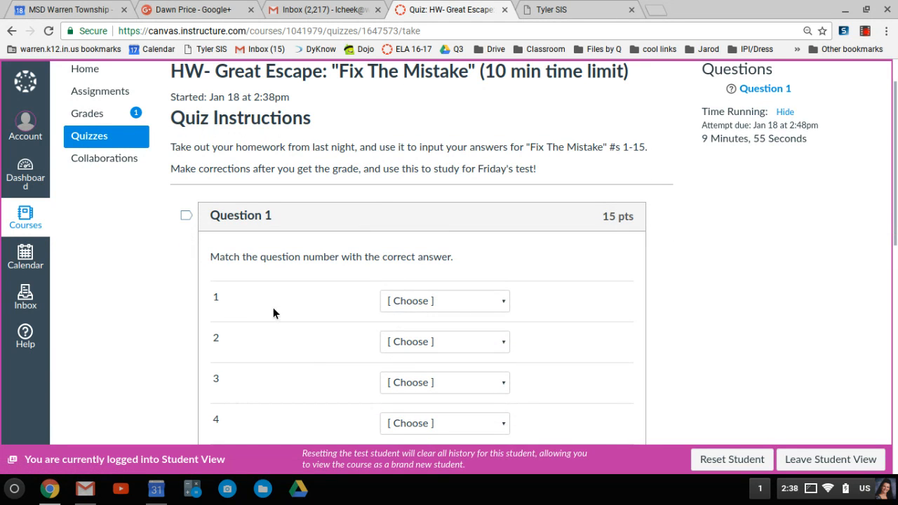
click(444, 301)
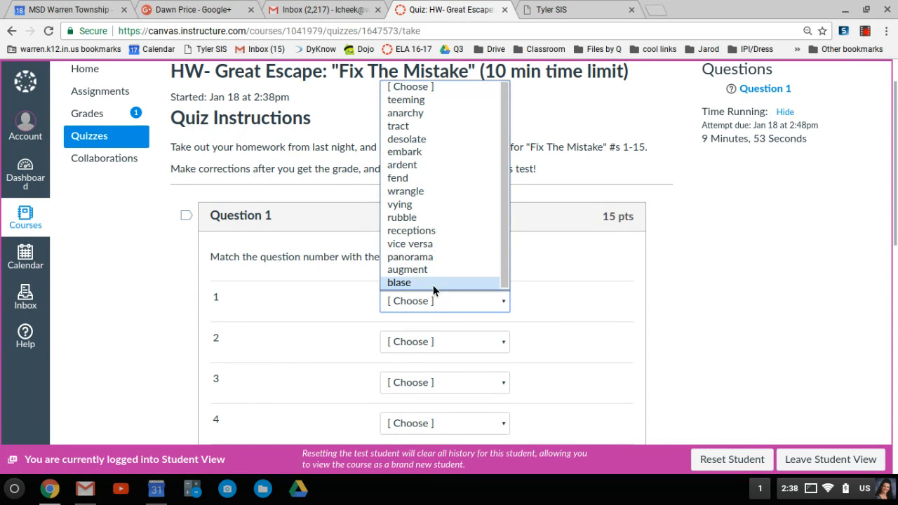
click(402, 217)
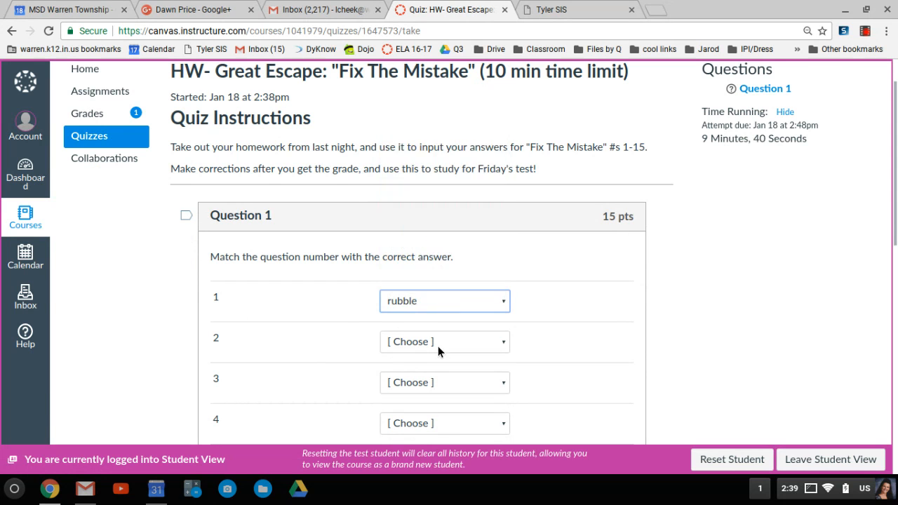
click(445, 341)
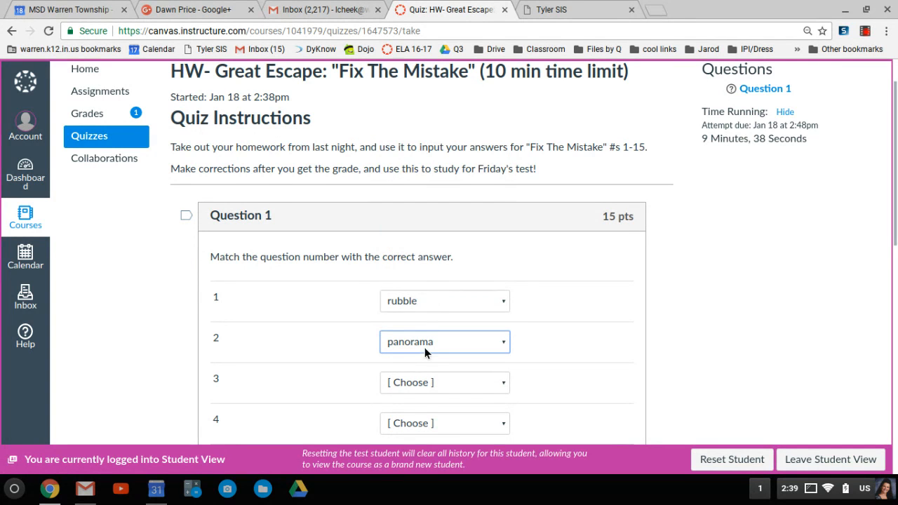
click(444, 382)
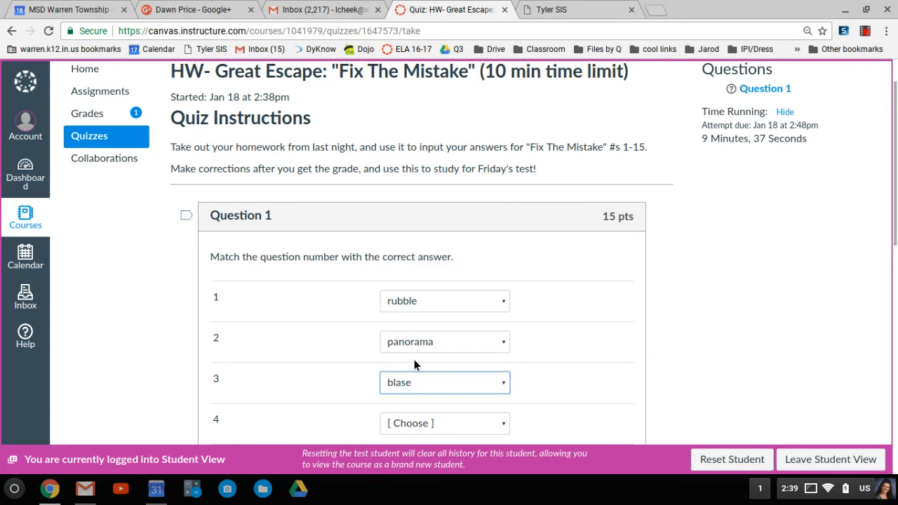
scroll(down, 3)
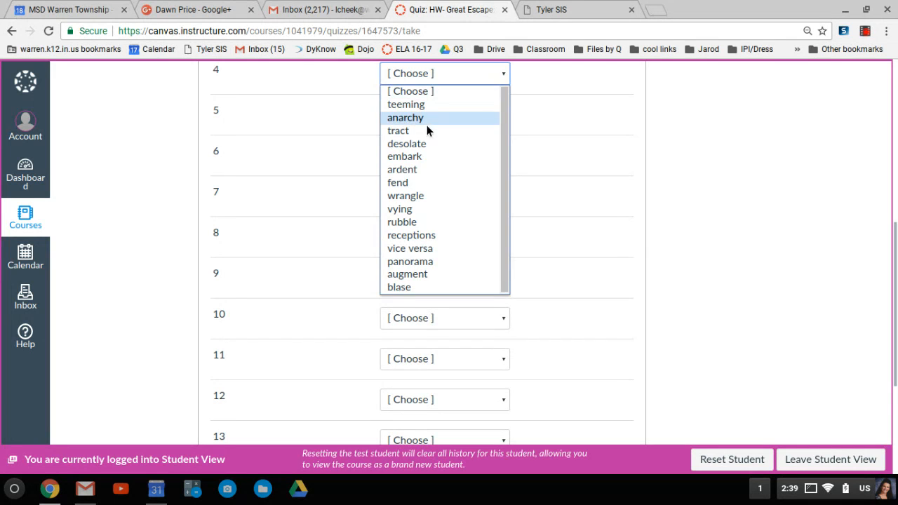
click(405, 117)
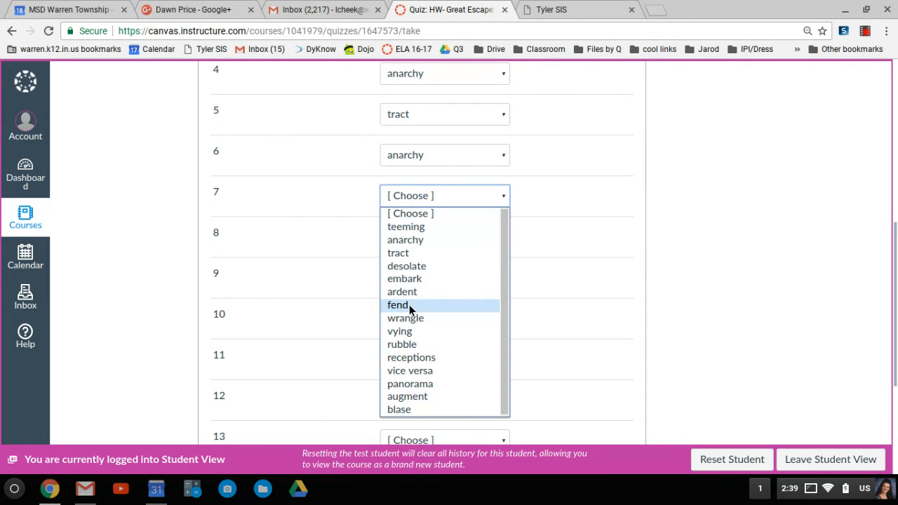
- Answer item 7 fend, 9 panorama, 10 tract, 11, 14 rubble and 15 receptions
click(398, 304)
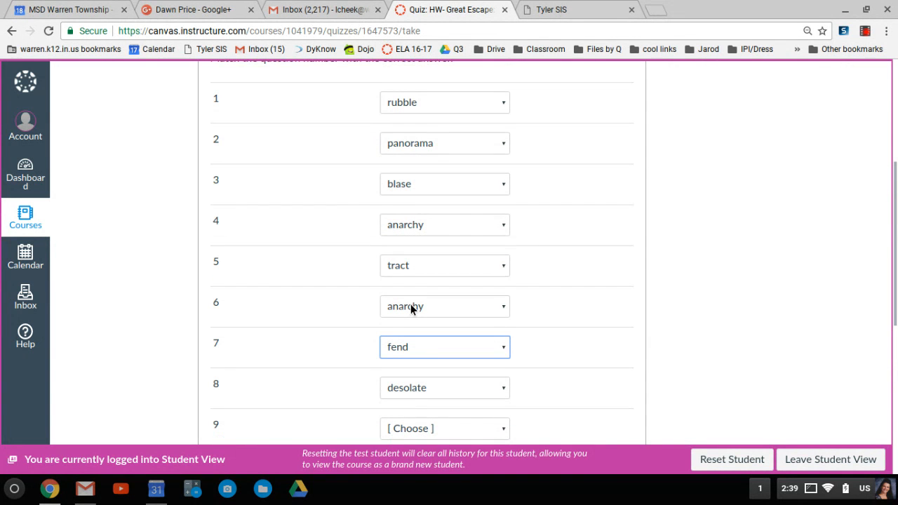
mouse_move(428, 440)
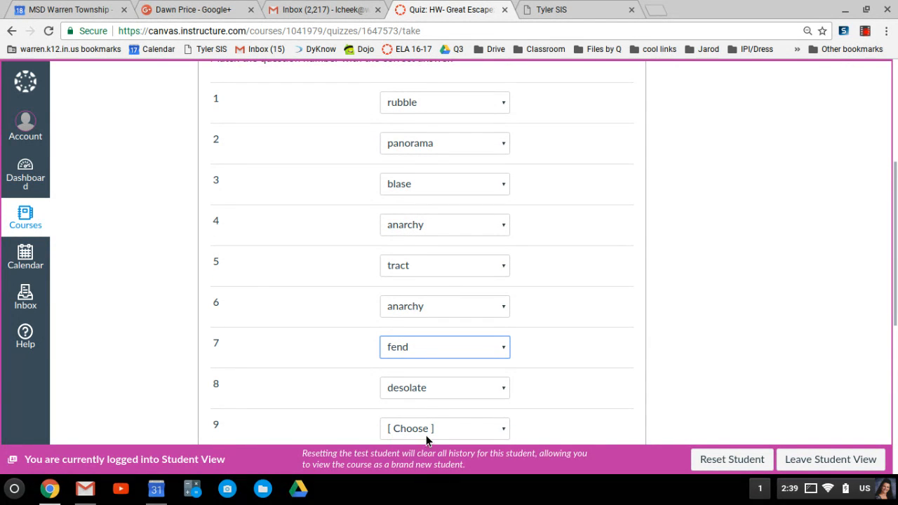
click(445, 428)
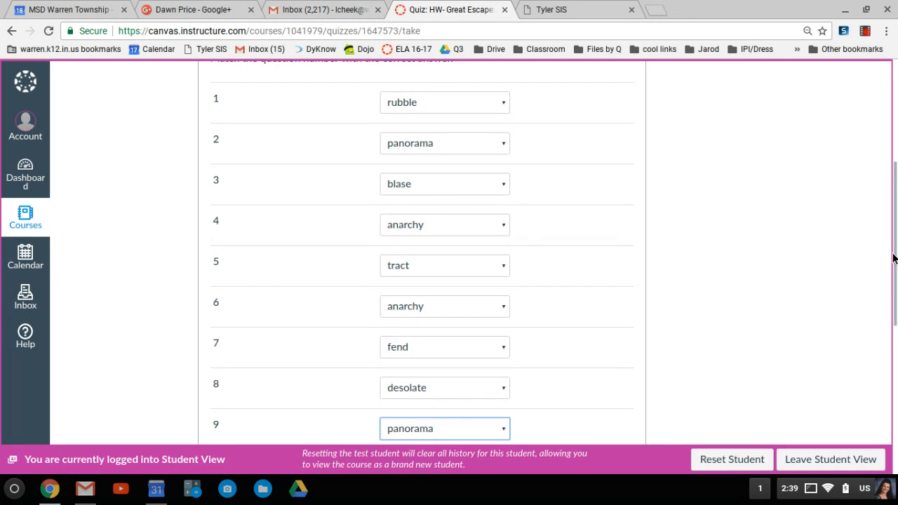
scroll(down, 3)
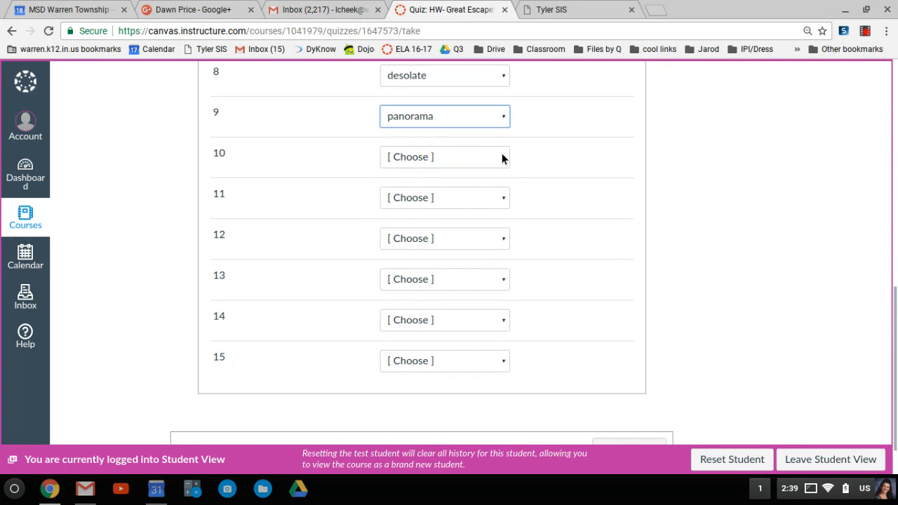
click(444, 157)
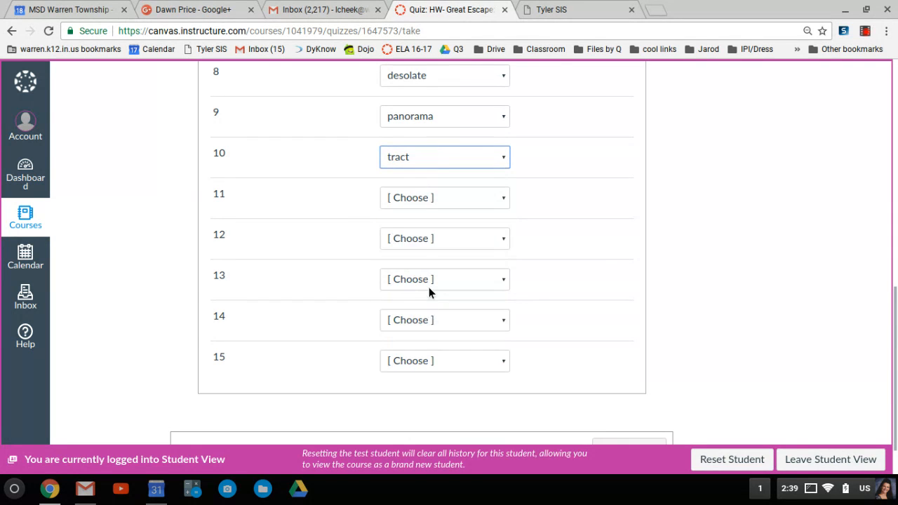
click(444, 197)
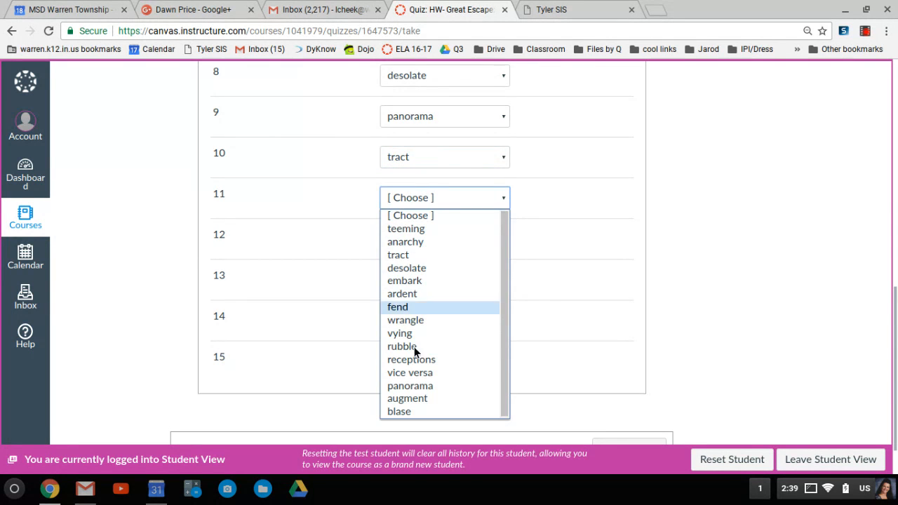
click(411, 360)
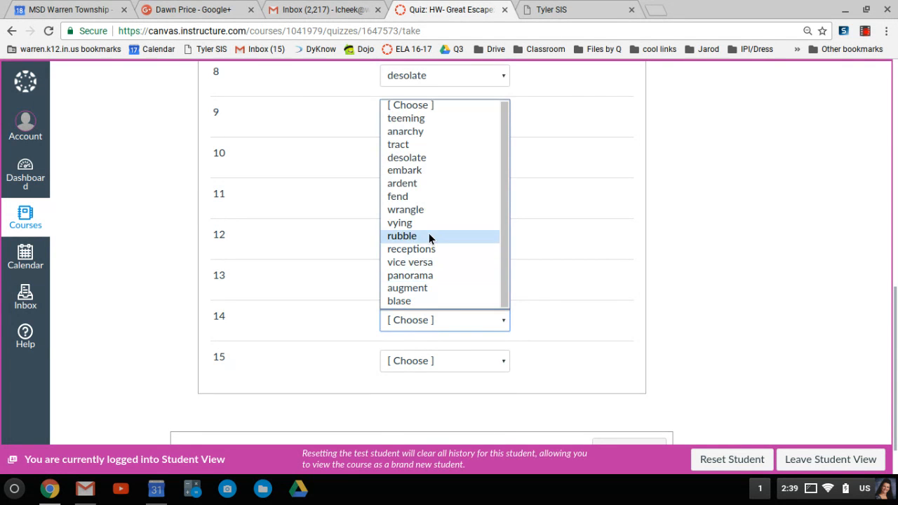
click(410, 274)
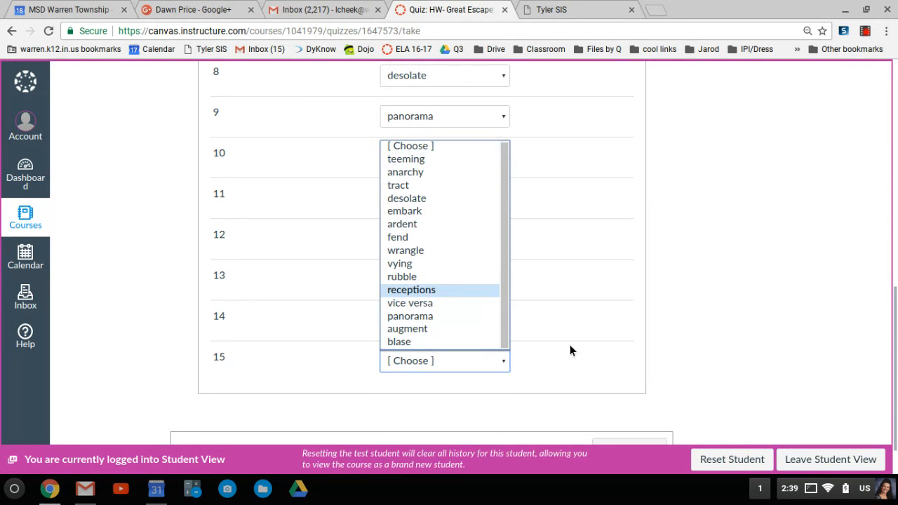
click(410, 290)
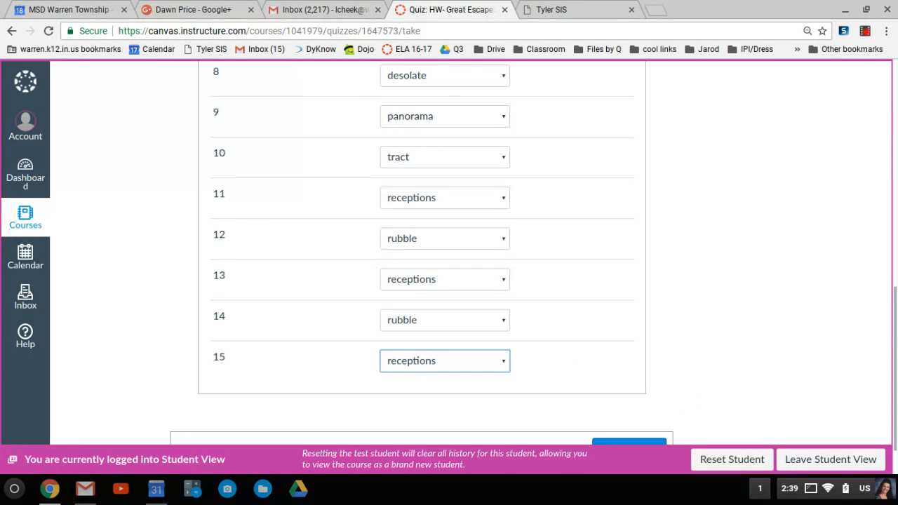
- Submit the Fix The Mistake quiz for grading
scroll(down, 3)
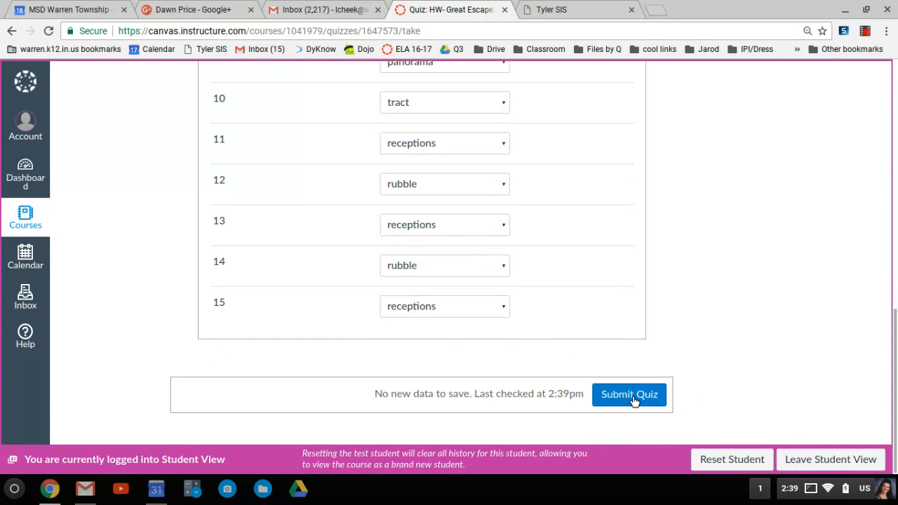
click(629, 394)
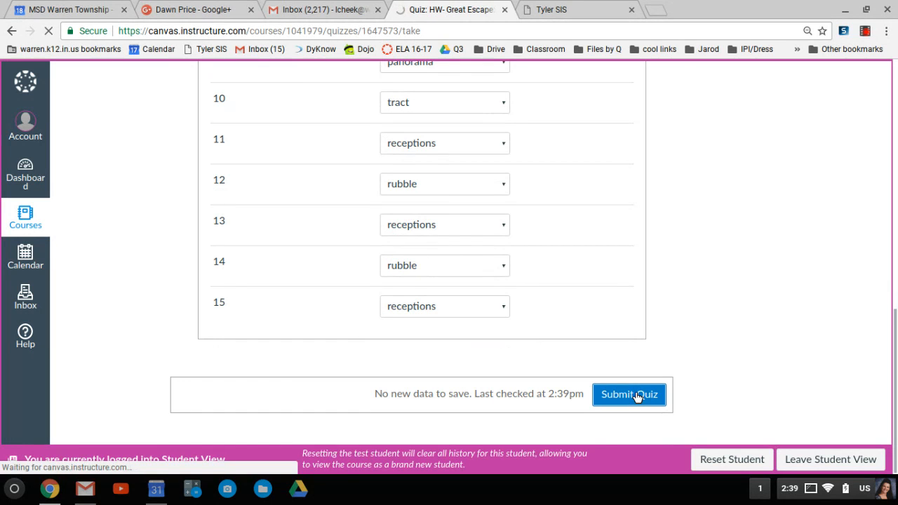
click(629, 395)
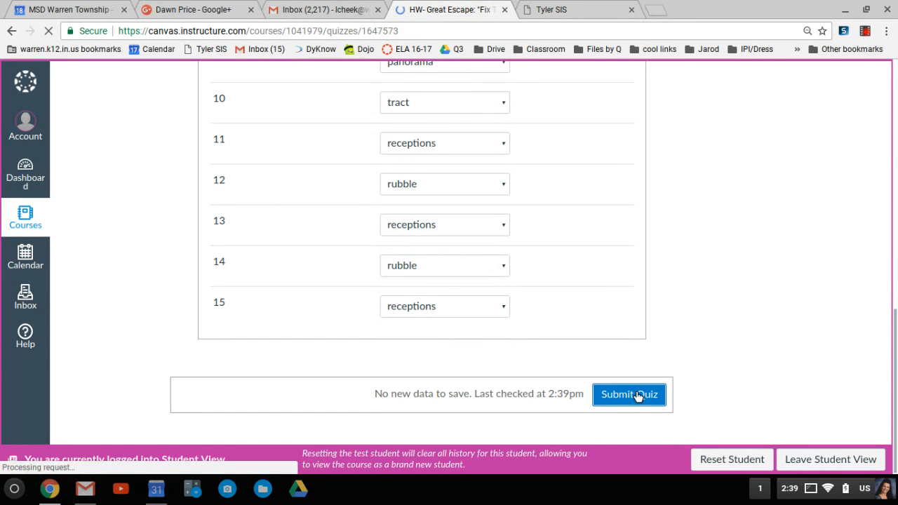
click(629, 395)
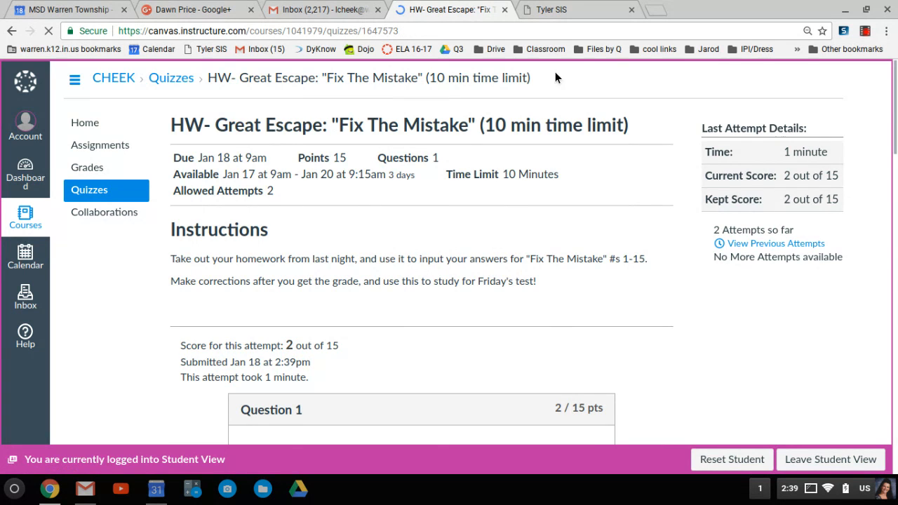
- Compare each 'You Answered' with its Correct Answer, then open Read 20 Minutes & Log
scroll(down, 3)
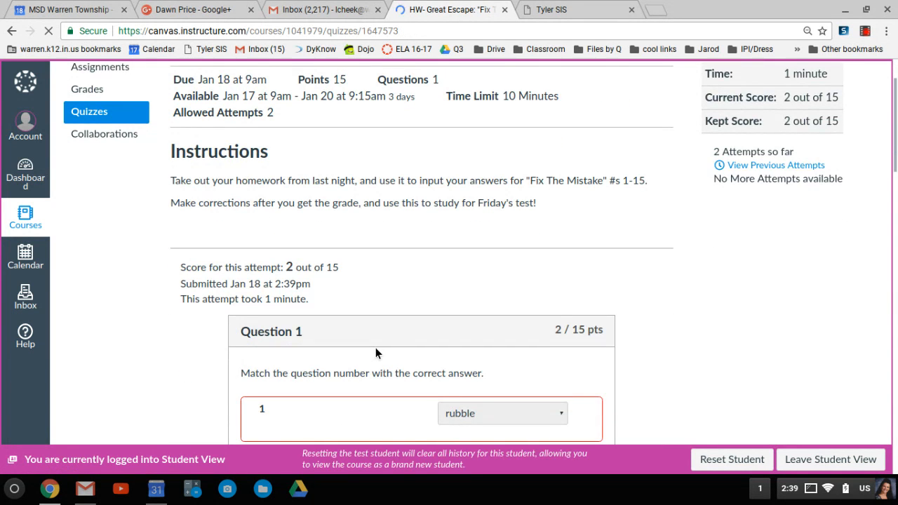
scroll(down, 3)
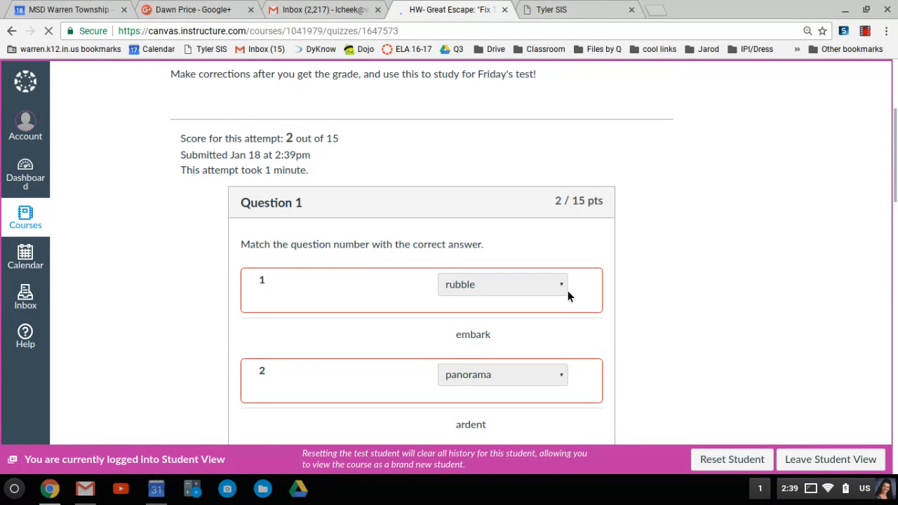
scroll(down, 3)
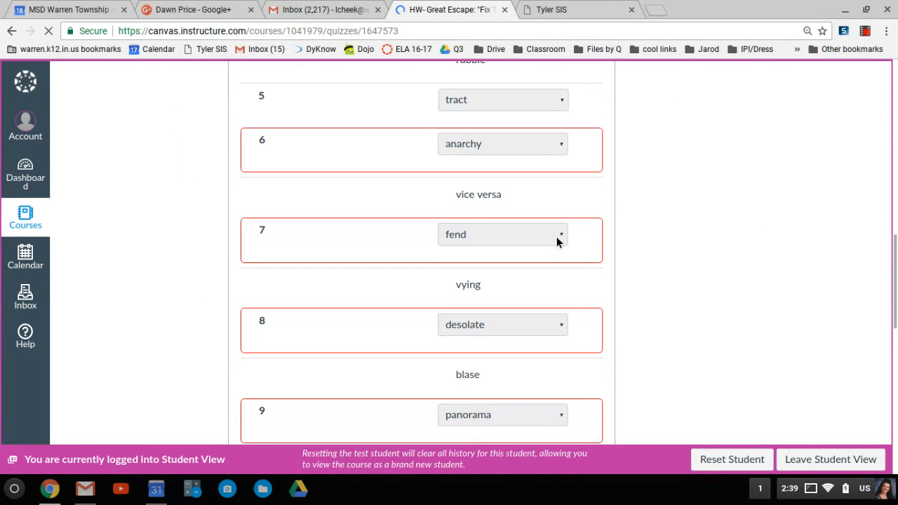
scroll(down, 3)
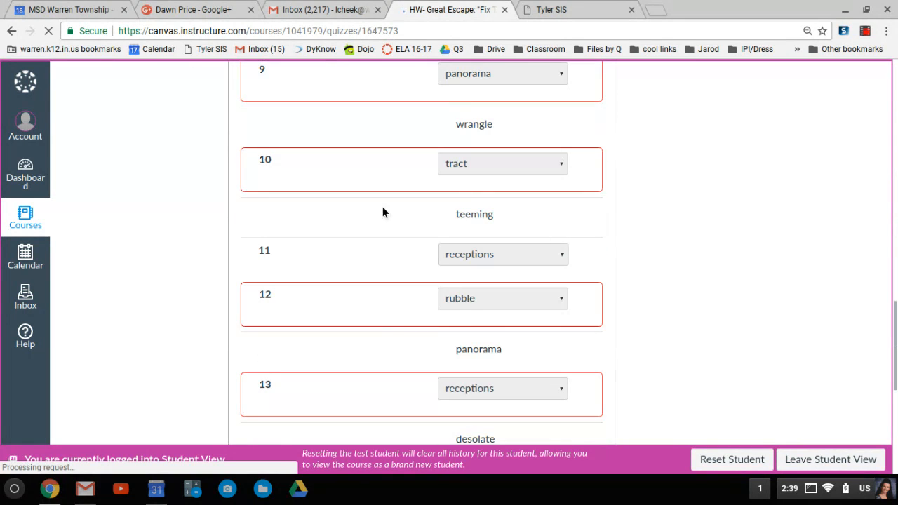
scroll(down, 3)
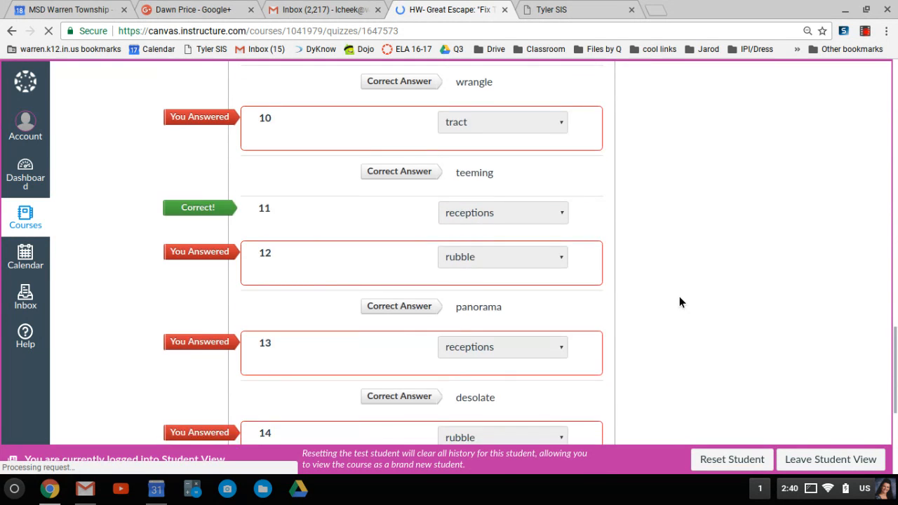
scroll(down, 3)
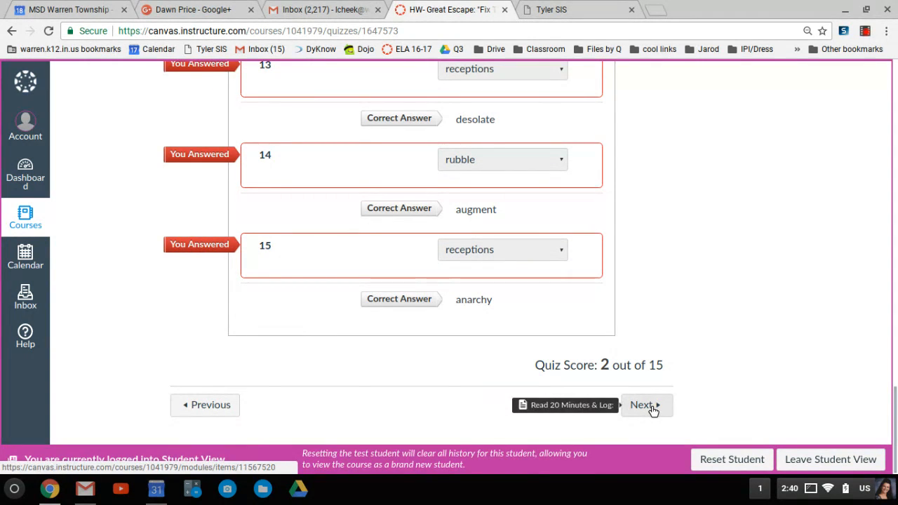
click(641, 405)
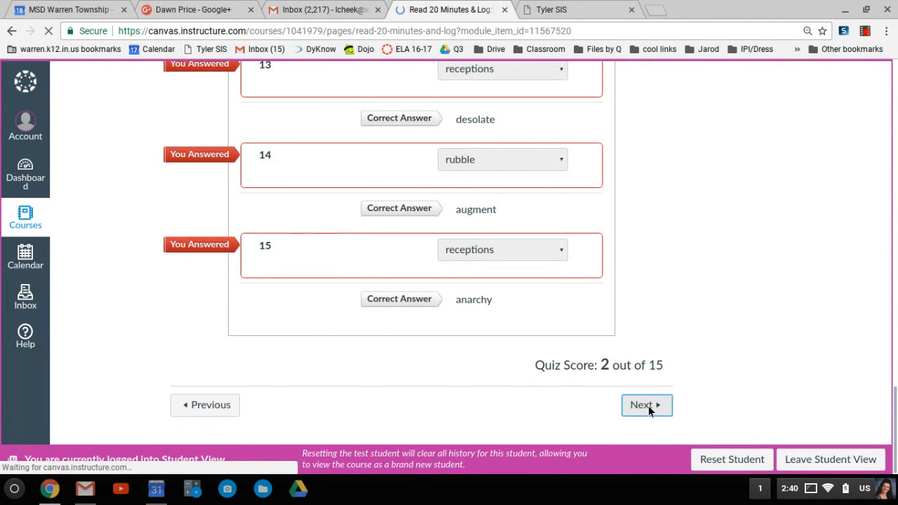
click(642, 405)
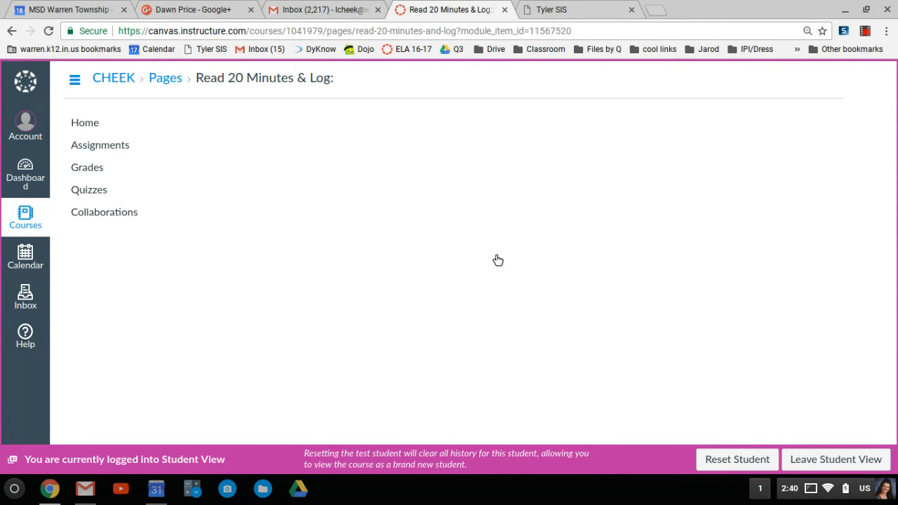
mouse_move(472, 197)
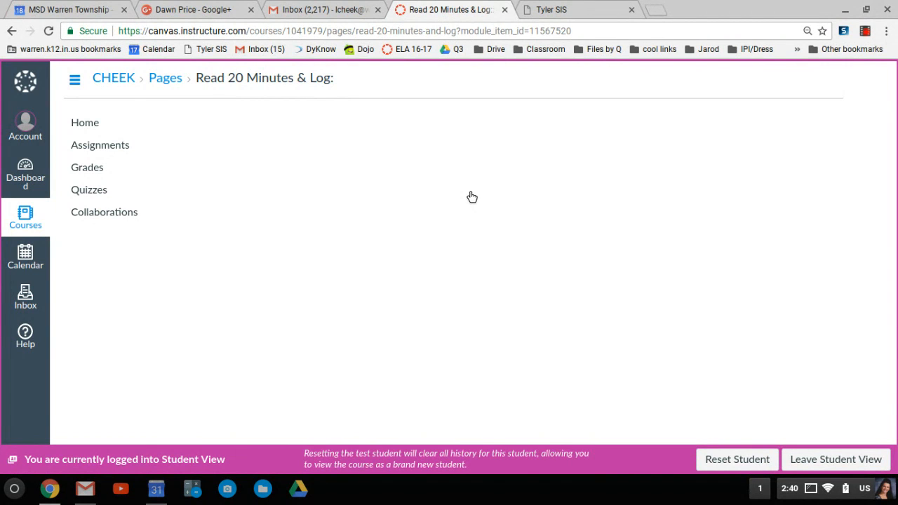